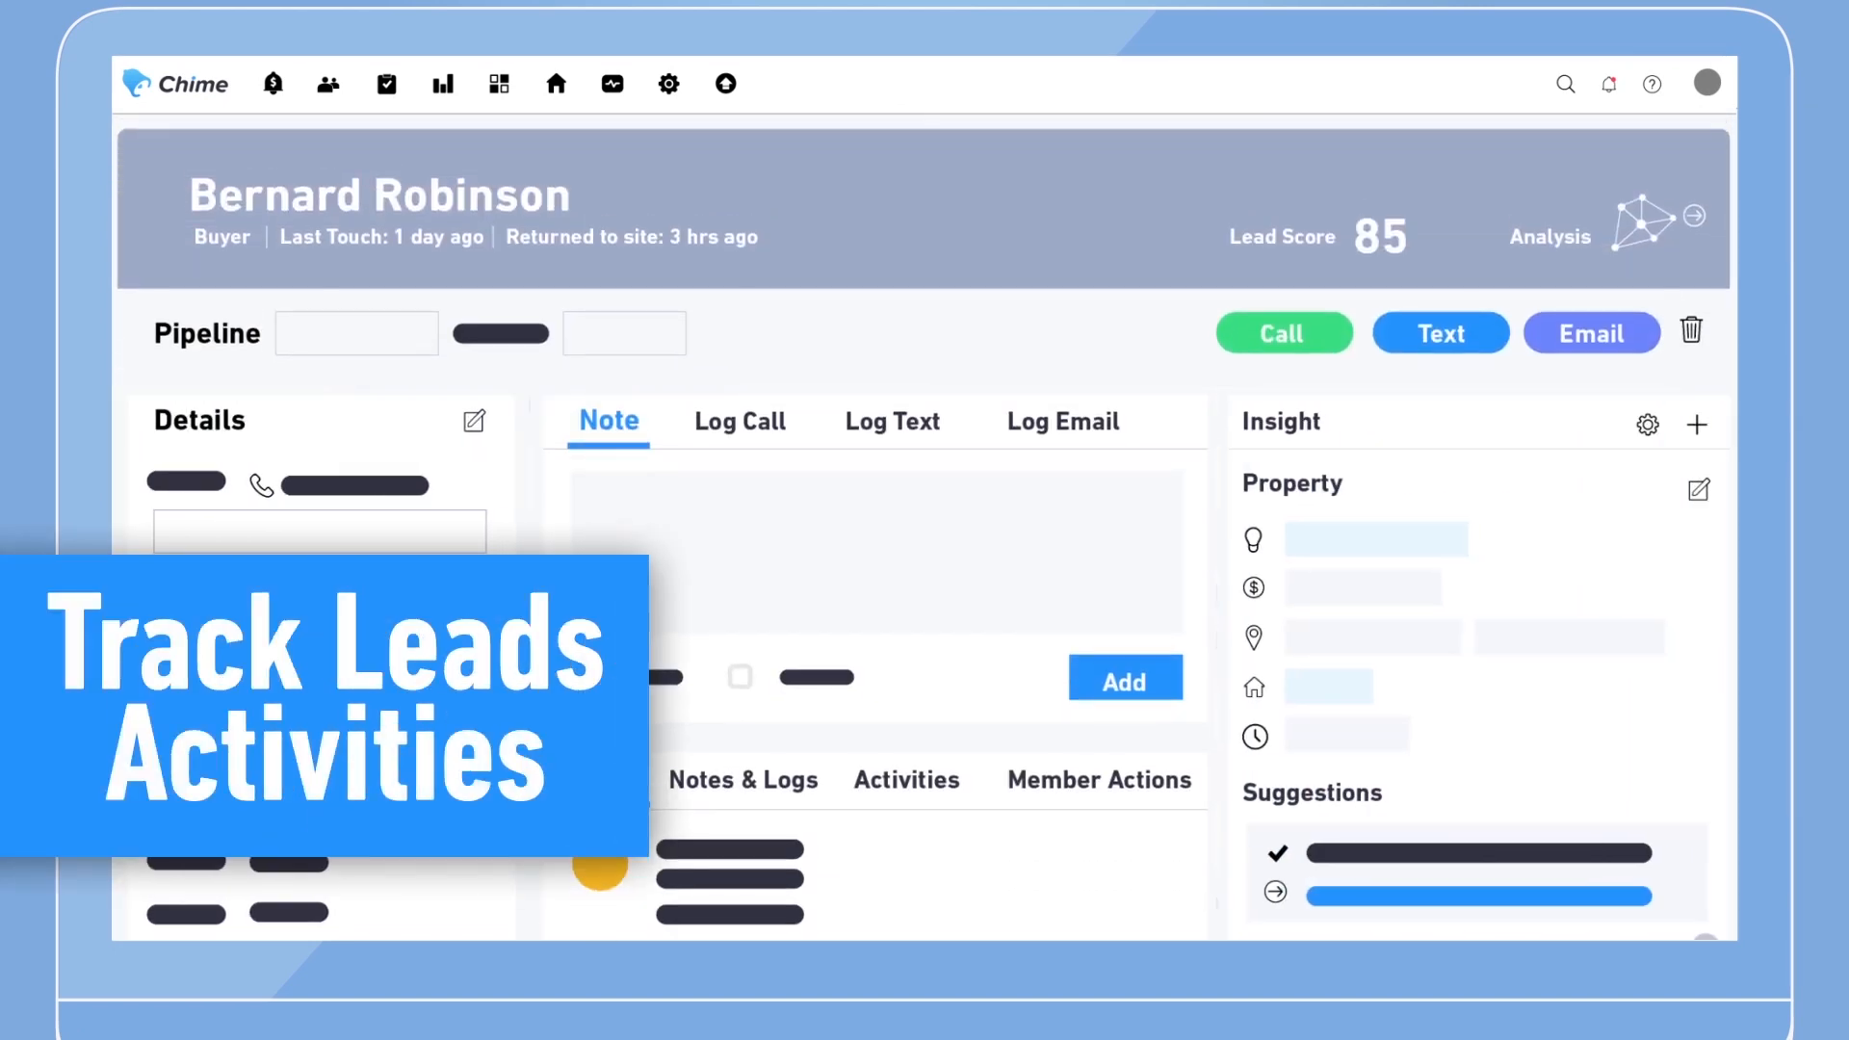
{"action": "left_click", "coordinate": [1282, 331]}
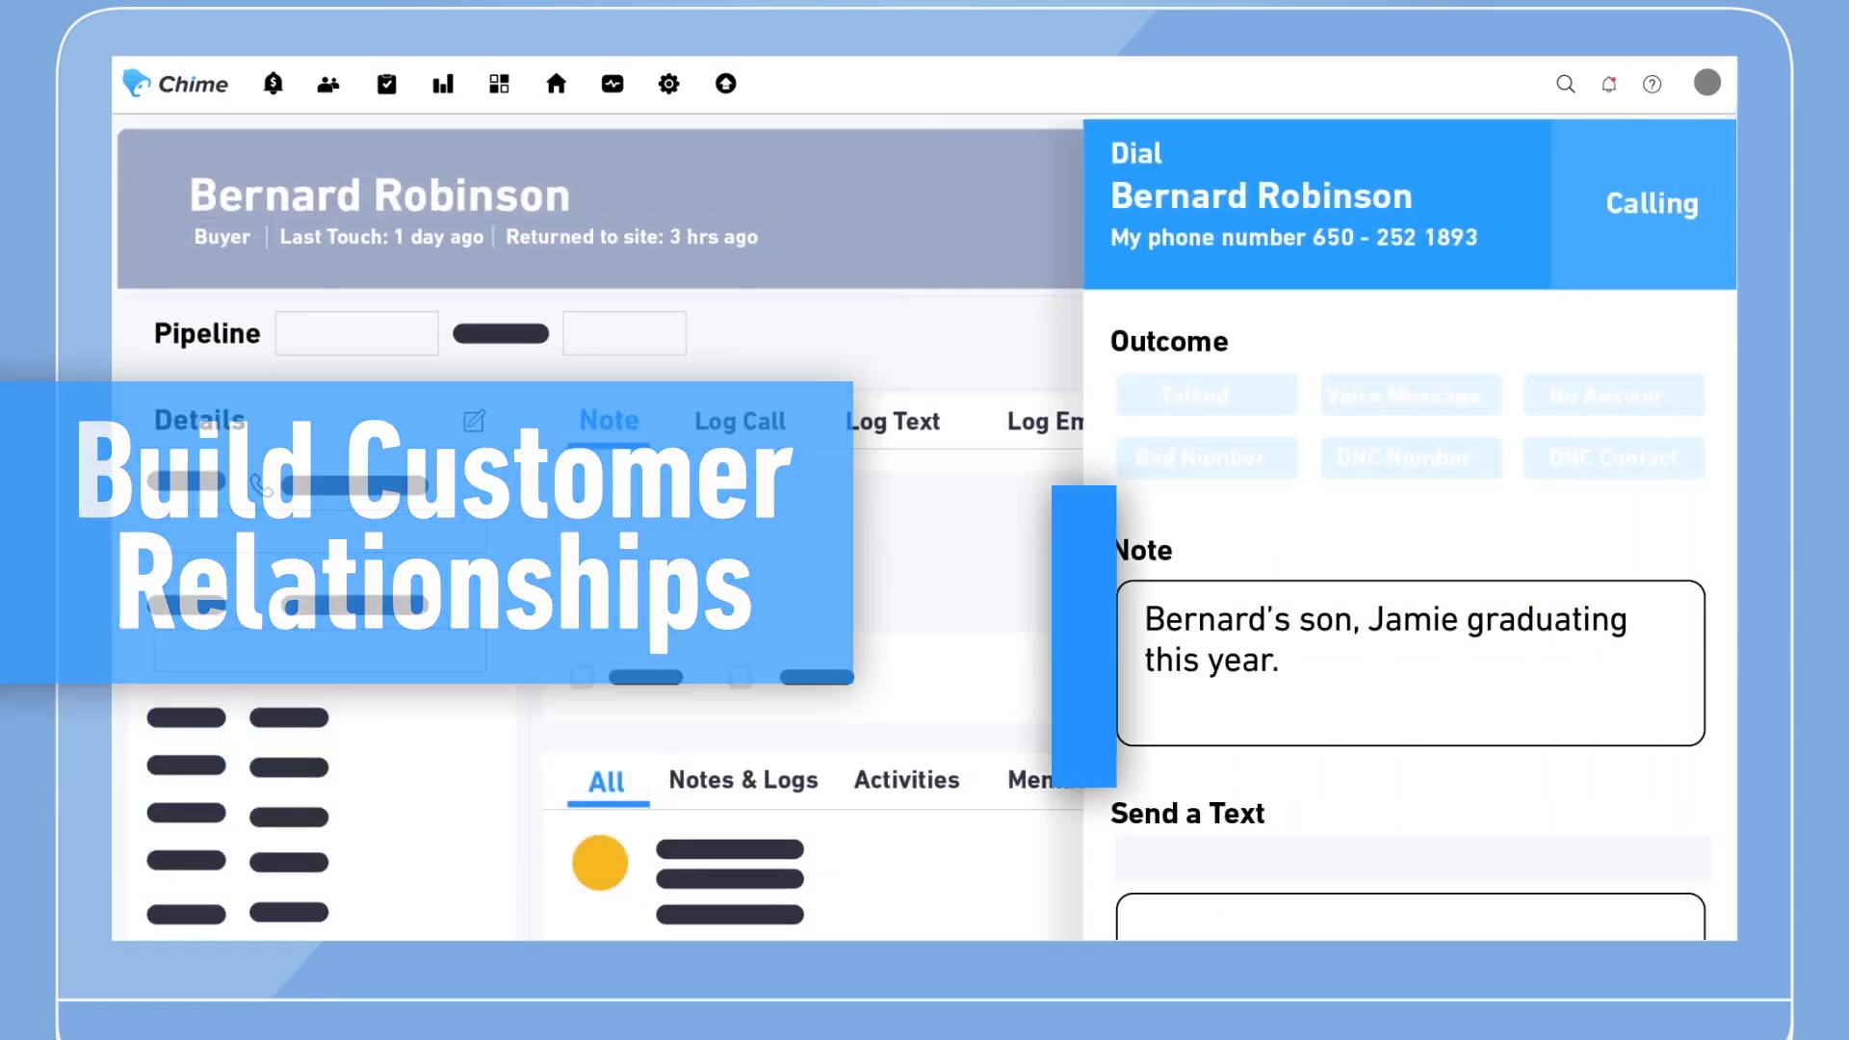